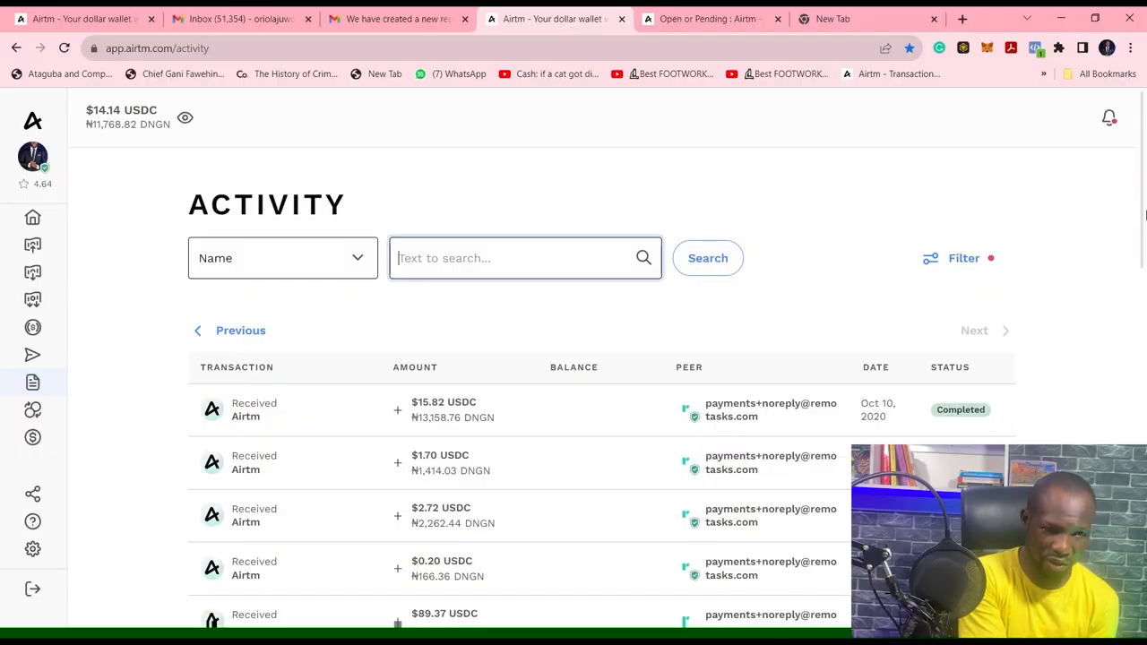
# Step: Browse the Activity list, then search 'scale ai' to show Scale AI, Inc. payments
pyautogui.scroll(-3)
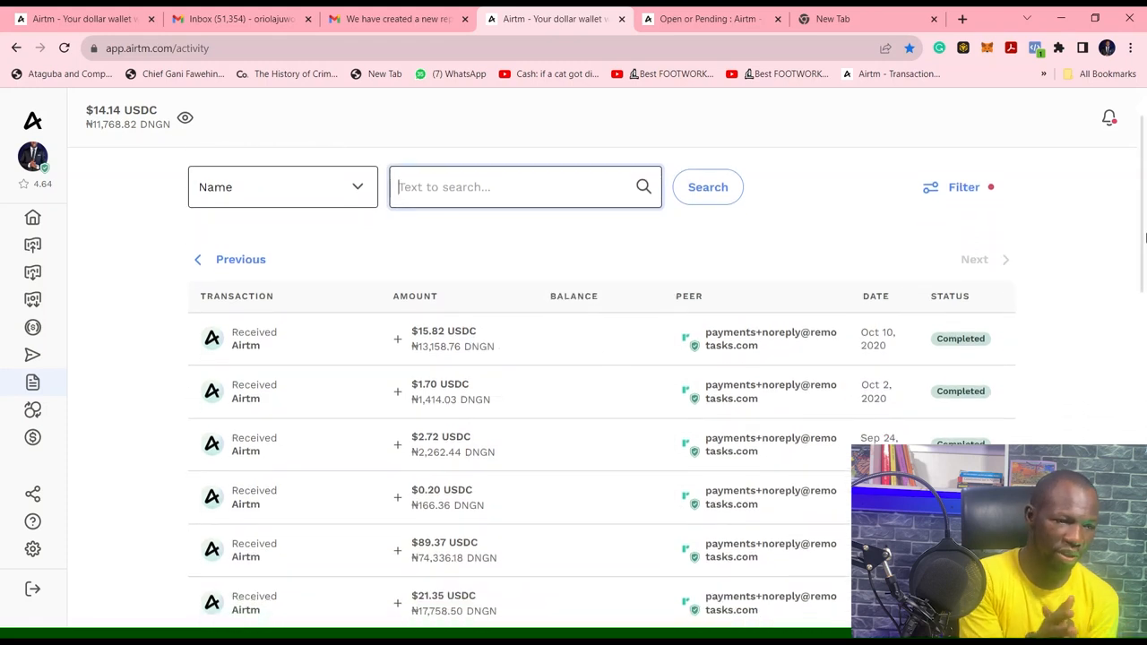
pyautogui.moveTo(678, 535)
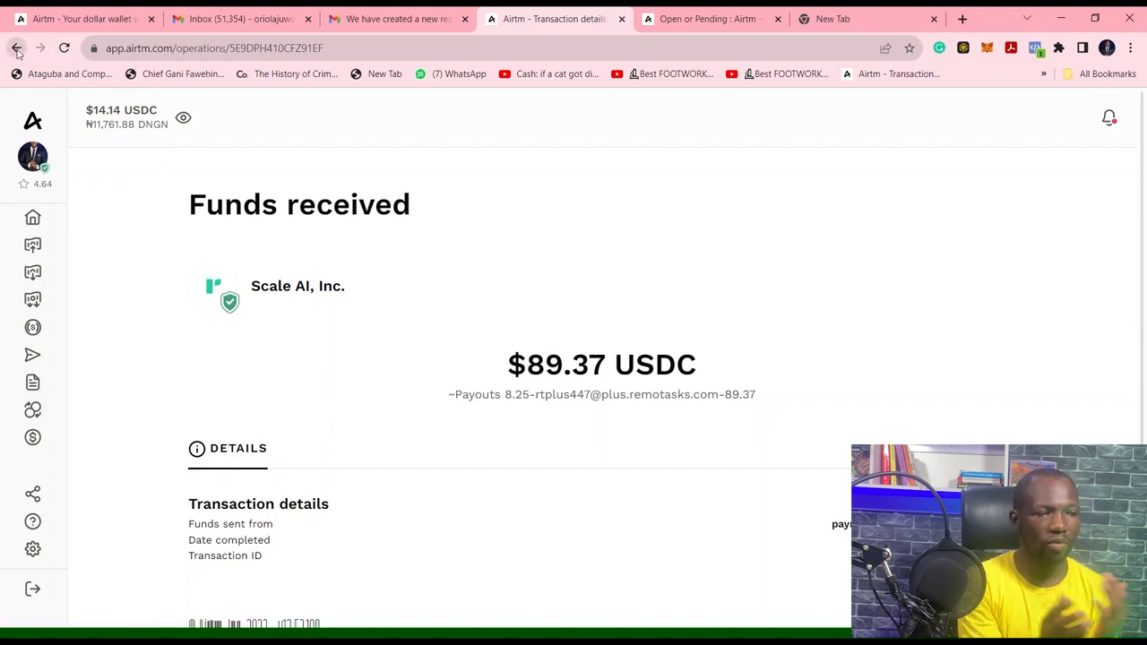
pyautogui.click(18, 48)
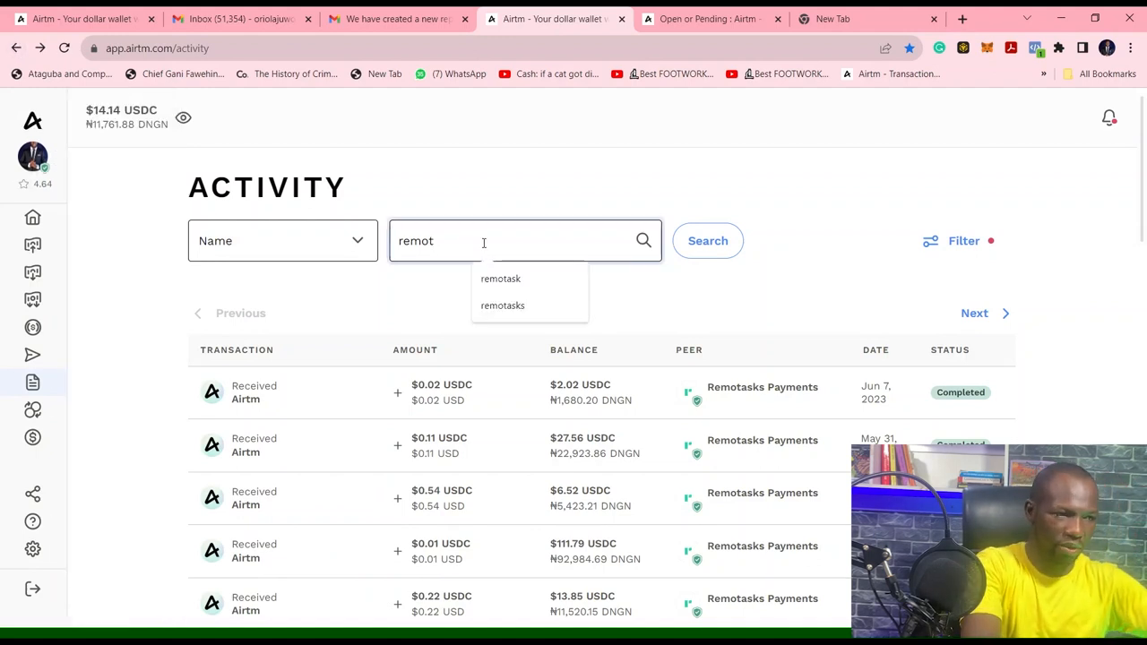
pyautogui.write('scale ai')
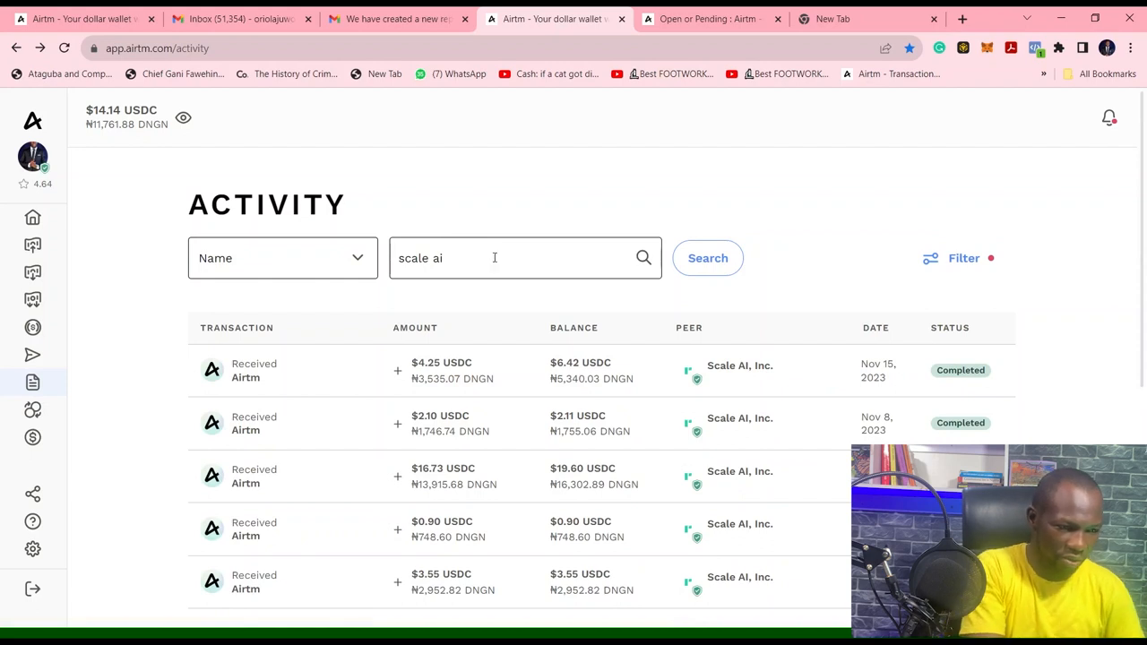
pyautogui.moveTo(527, 368)
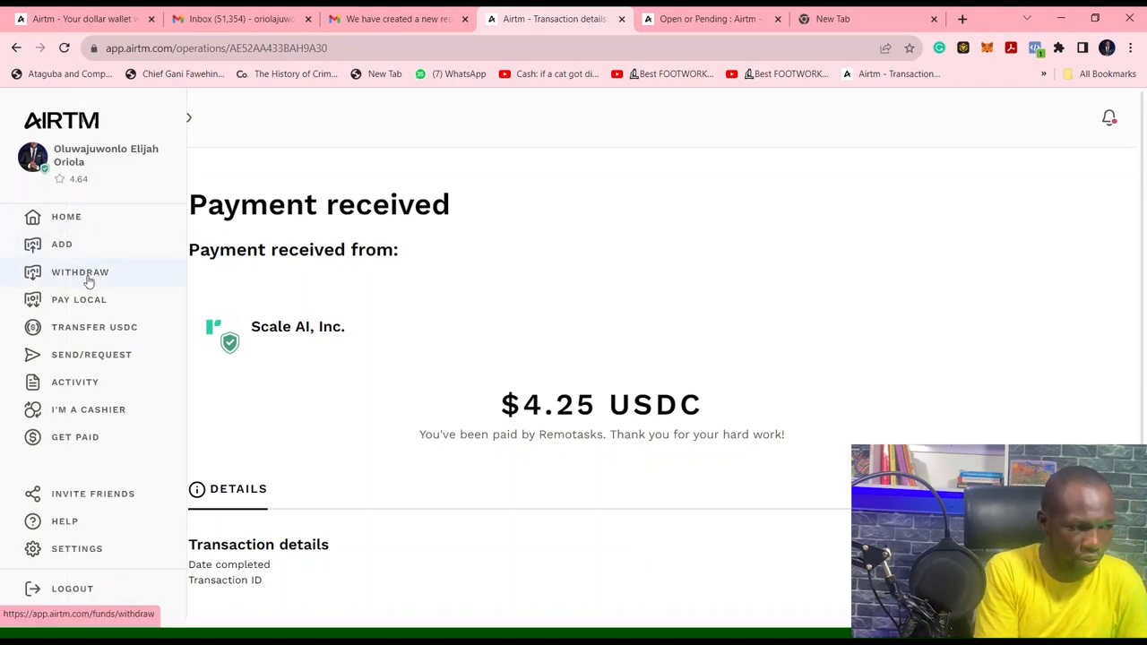
# Step: Withdraw the maximum 14.14 USDC to Nigeria Guaranty Trust Bank PLC
pyautogui.click(79, 271)
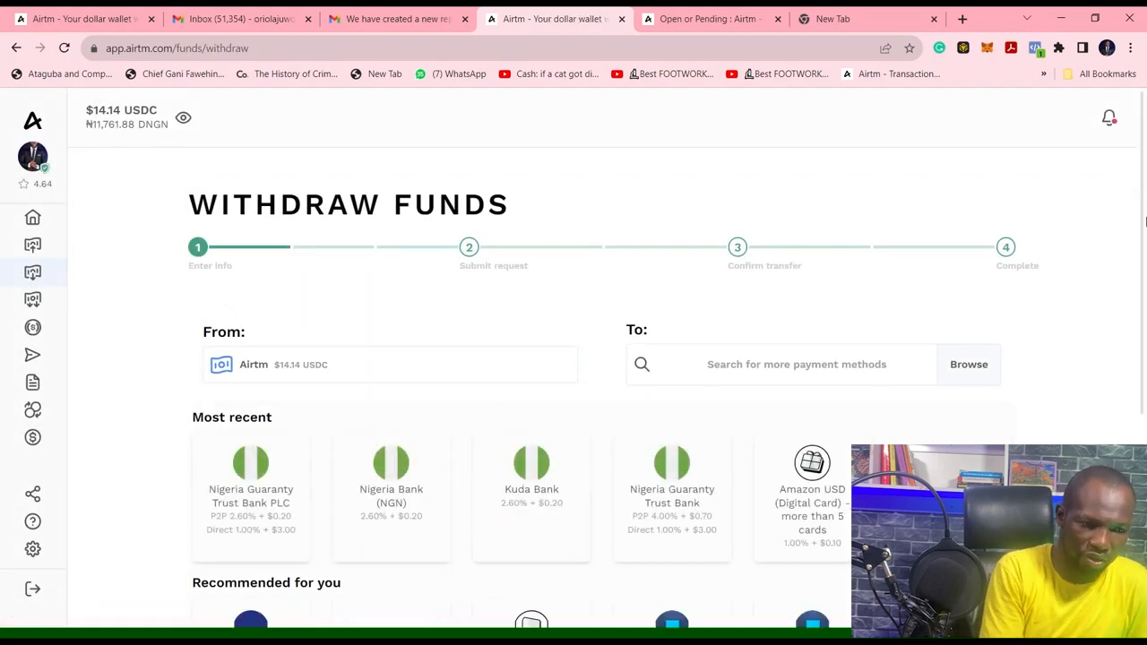
pyautogui.scroll(-3)
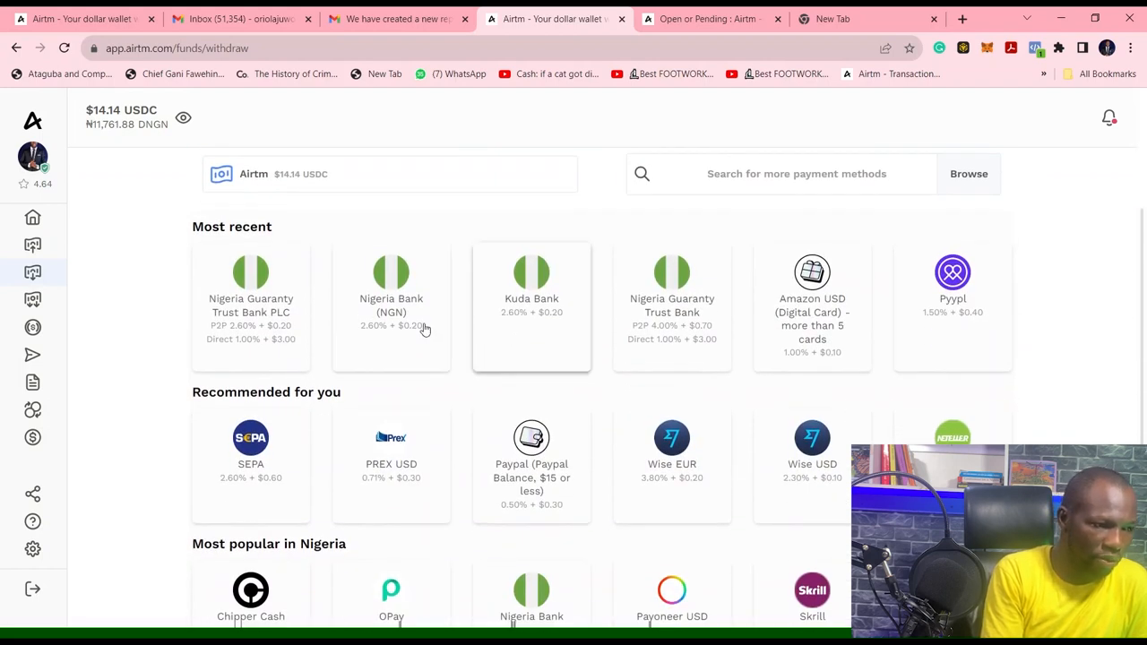
pyautogui.moveTo(269, 316)
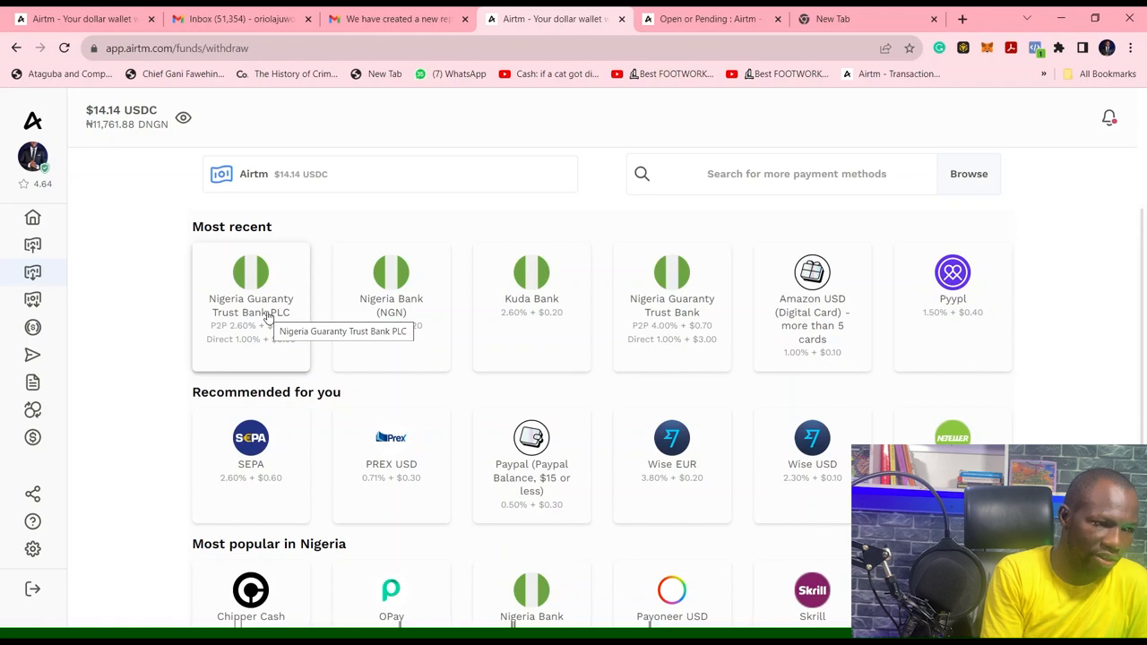
pyautogui.click(251, 287)
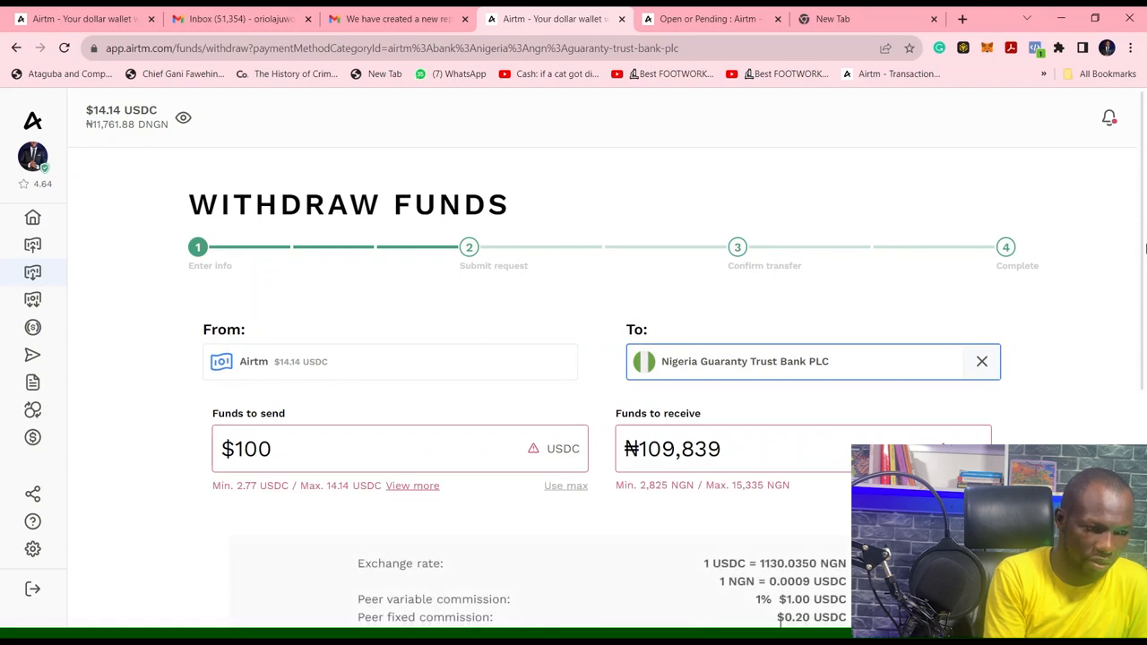
pyautogui.scroll(-3)
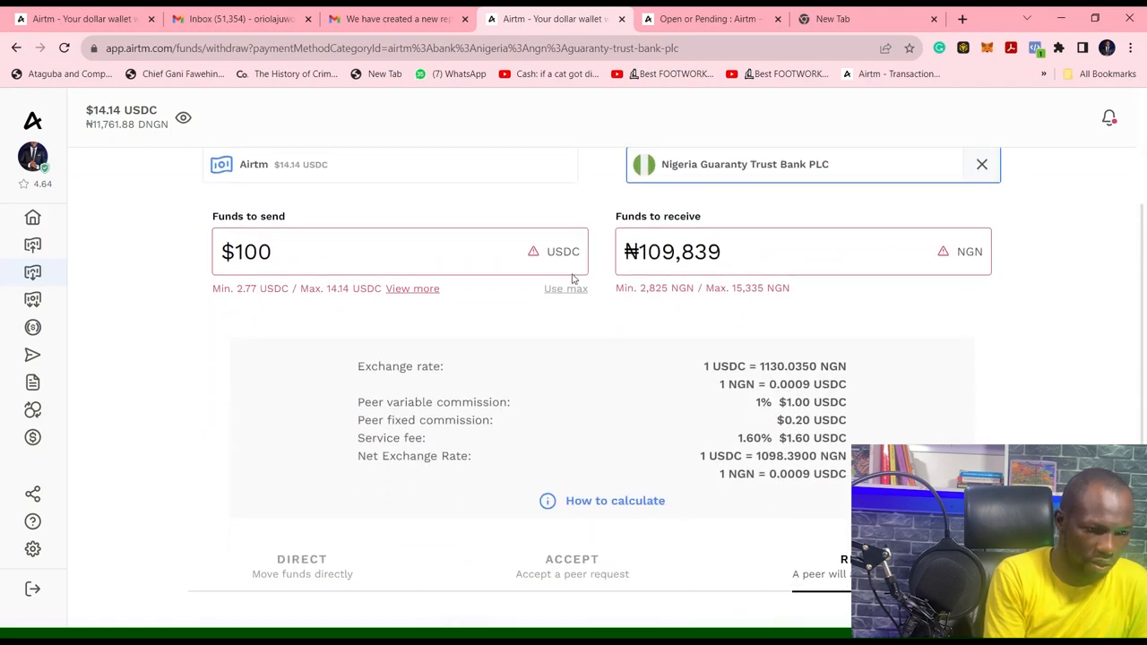
pyautogui.click(565, 288)
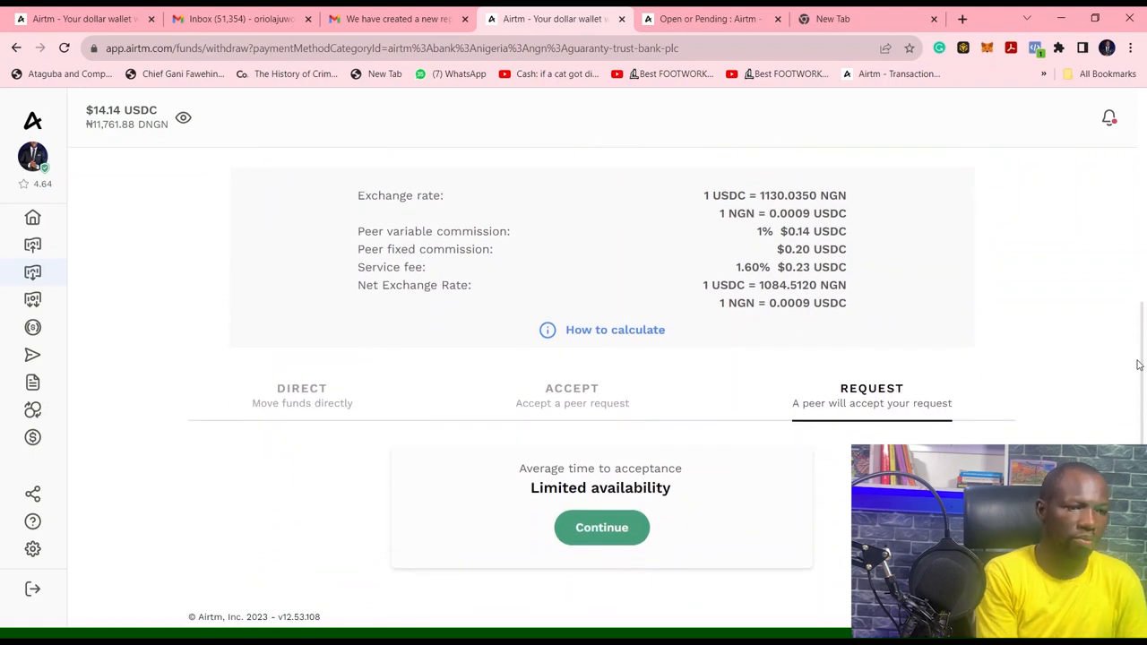
pyautogui.moveTo(601, 538)
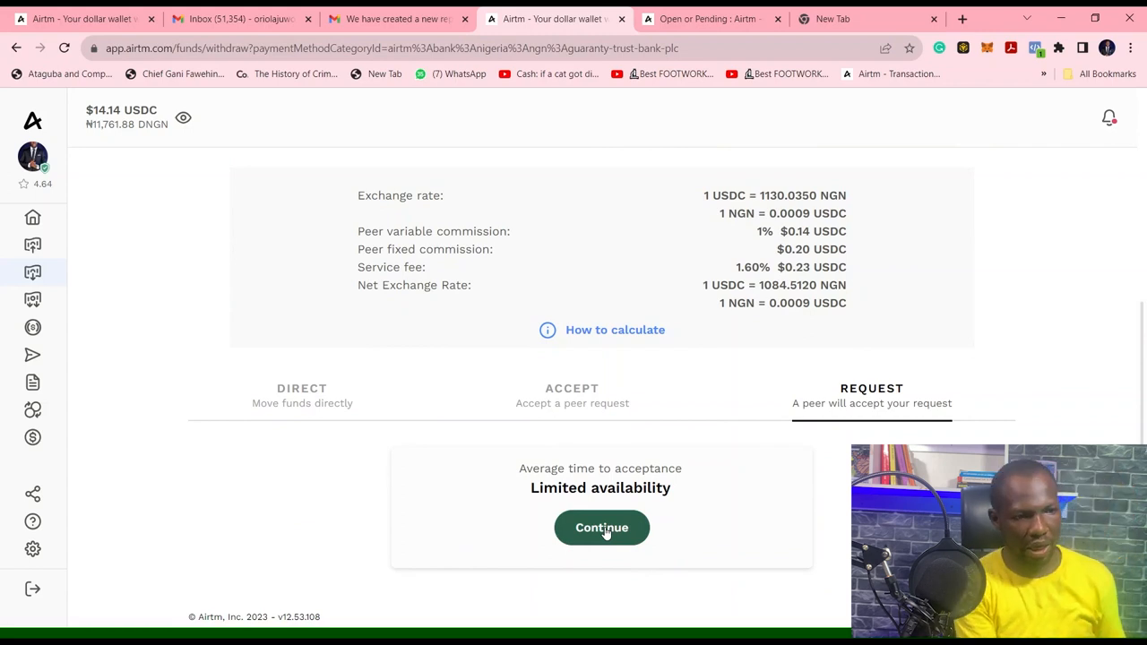
# Step: Confirm bank details, submit the withdrawal request, and open chat with the matched peer
pyautogui.click(602, 527)
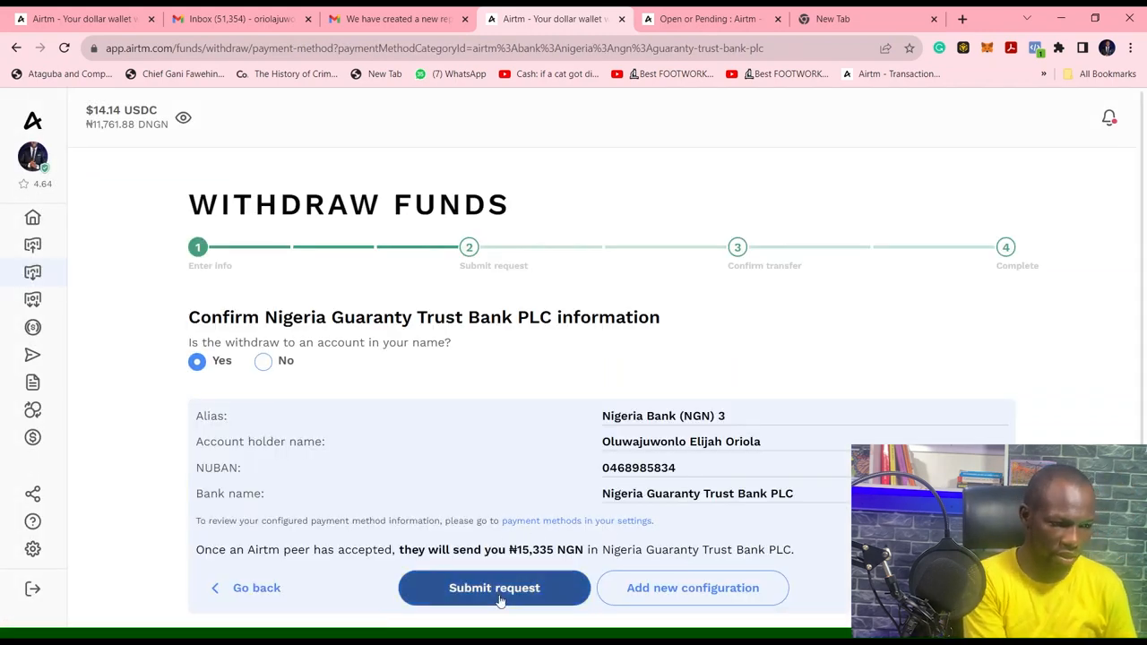
pyautogui.click(494, 588)
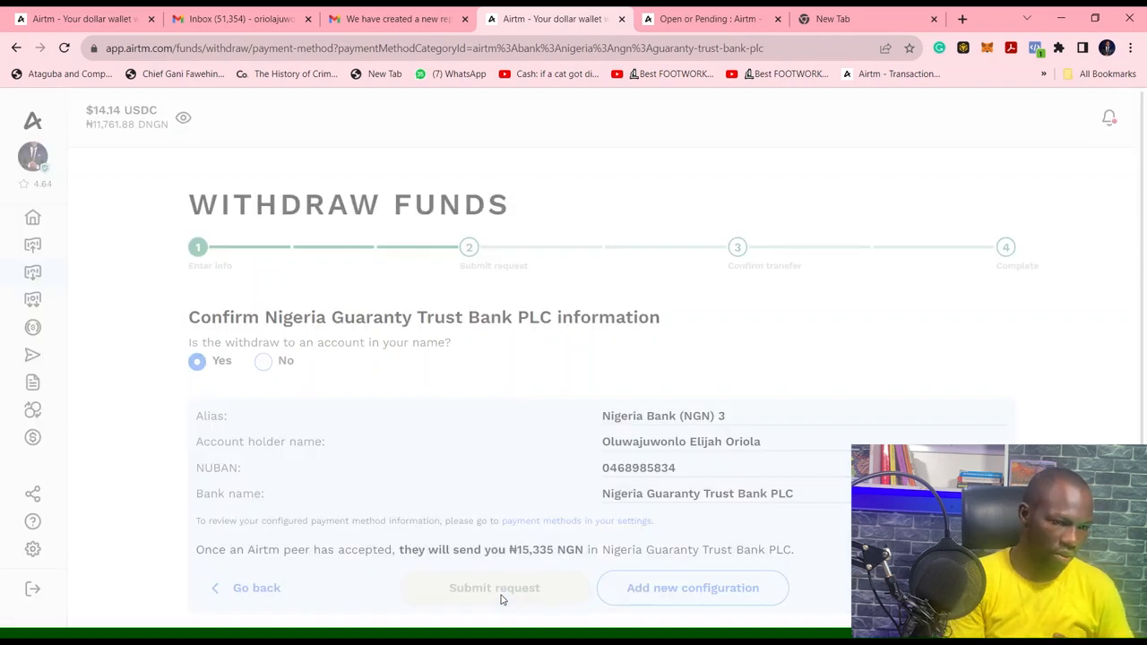
pyautogui.click(494, 588)
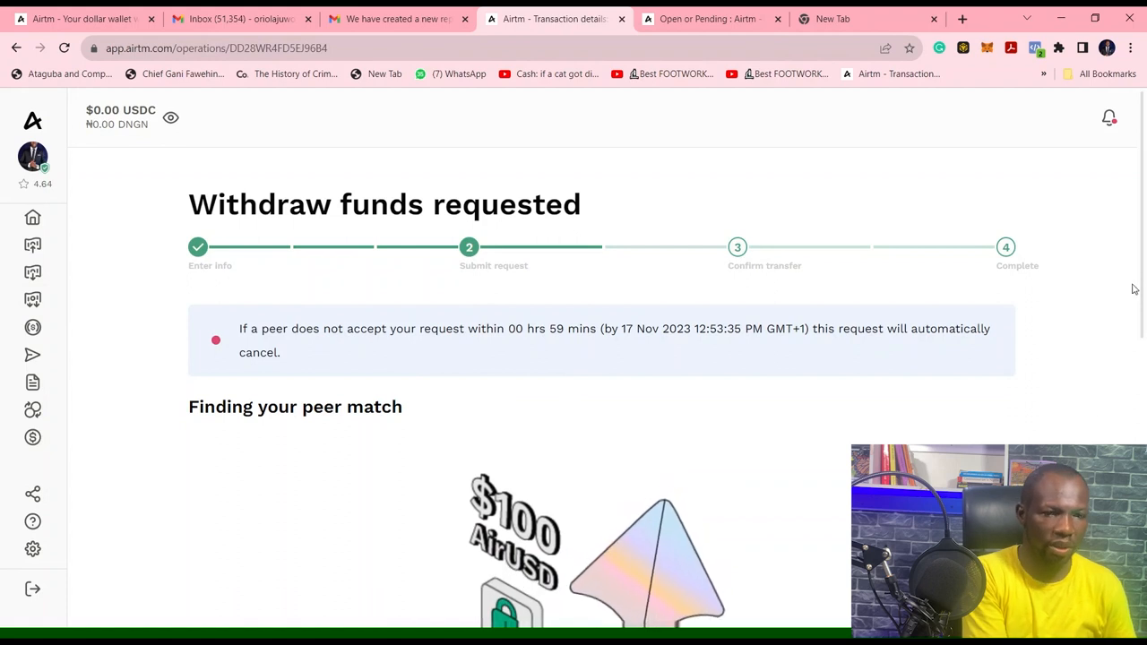
pyautogui.scroll(-3)
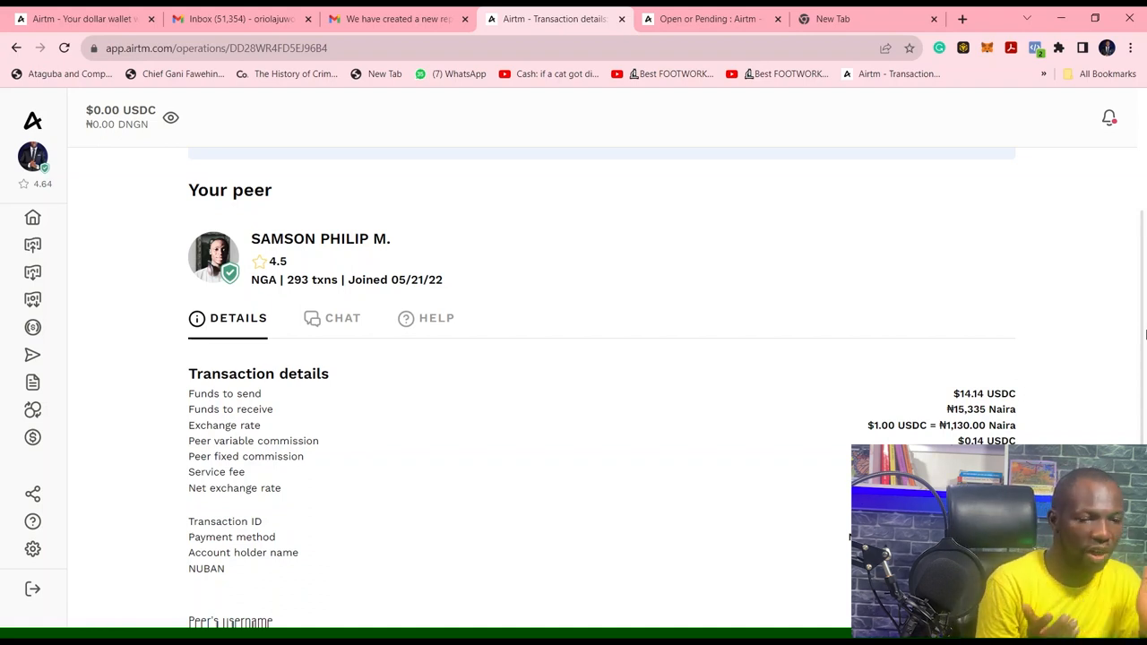
pyautogui.moveTo(870, 381)
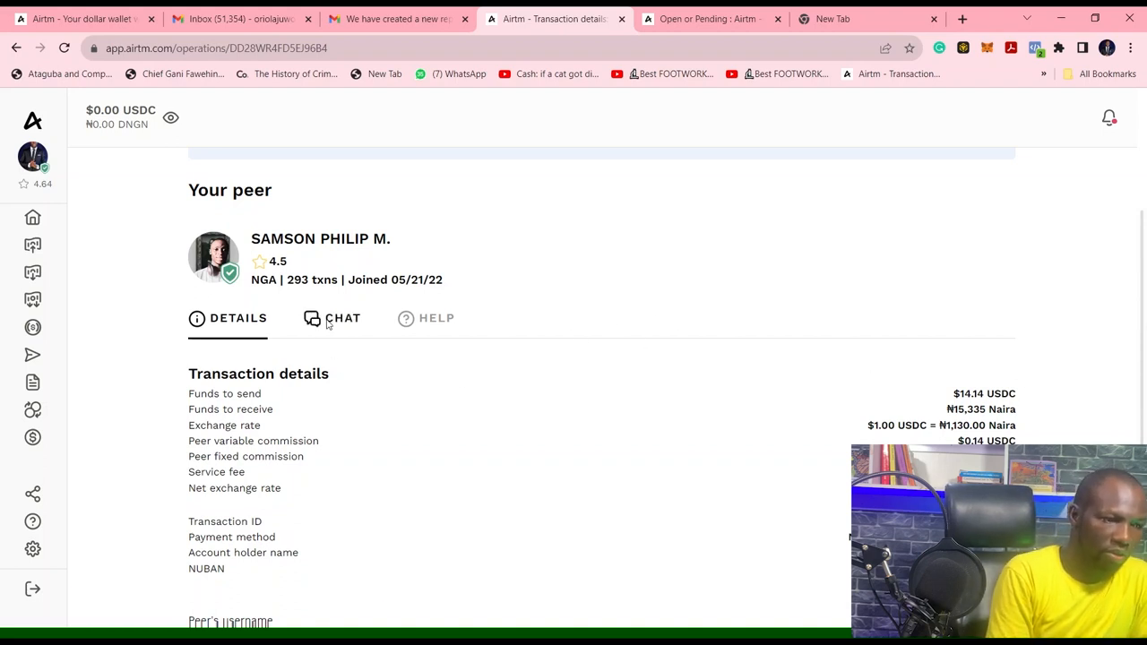
pyautogui.click(342, 318)
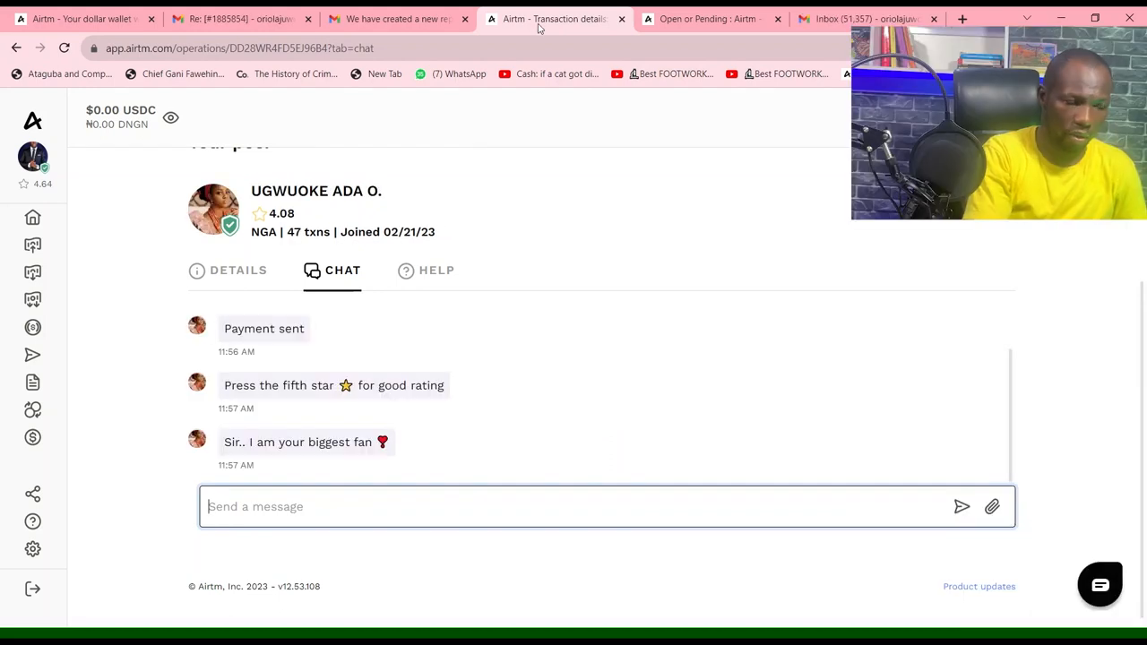
pyautogui.moveTo(686, 243)
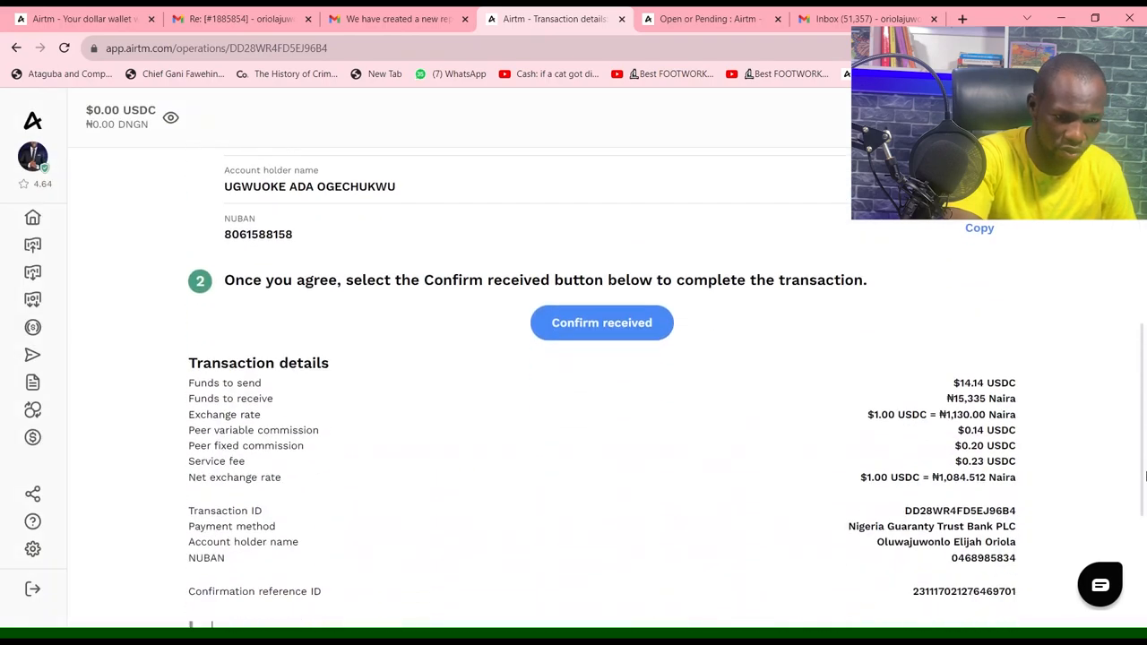
# Step: Review the peer's ₦15,335 transfer details and the receipt confirmation step
pyautogui.scroll(-3)
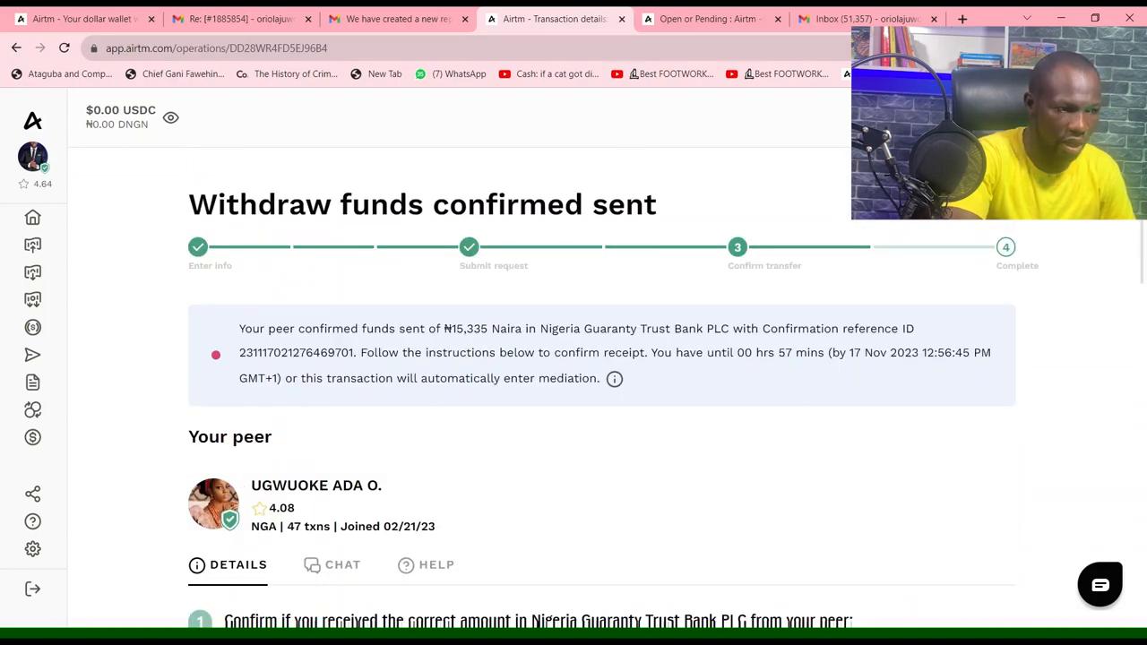
pyautogui.scroll(-3)
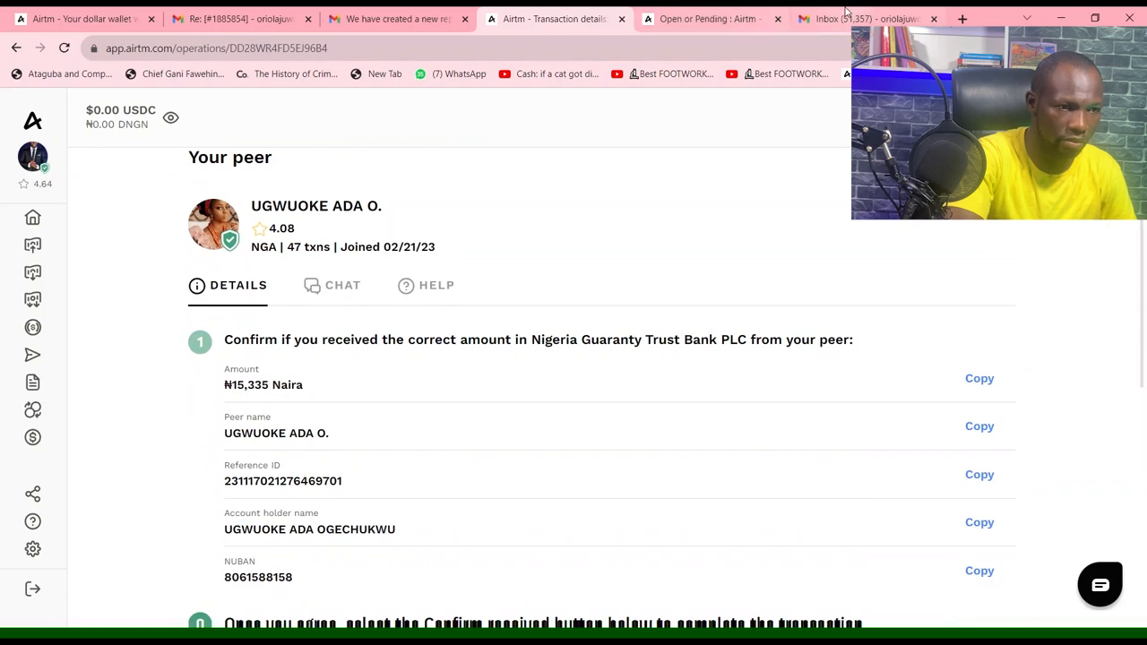
# Step: Check the GTBank NGN 15,335.00 credit alert in Gmail, then return to Airtm
pyautogui.click(860, 19)
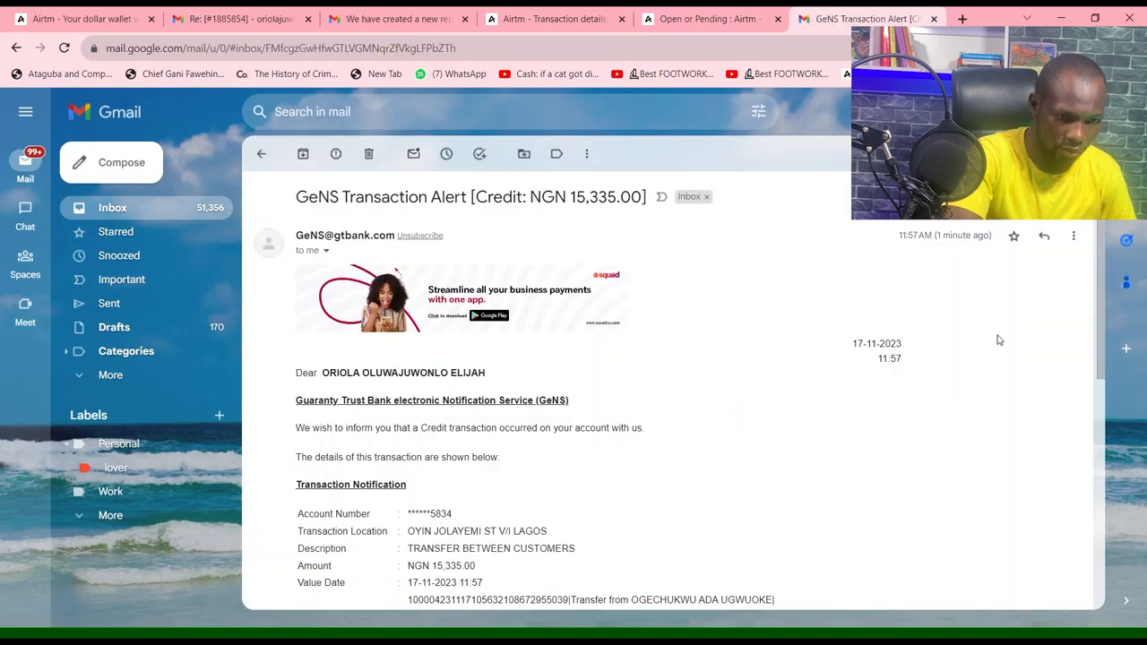
pyautogui.scroll(-3)
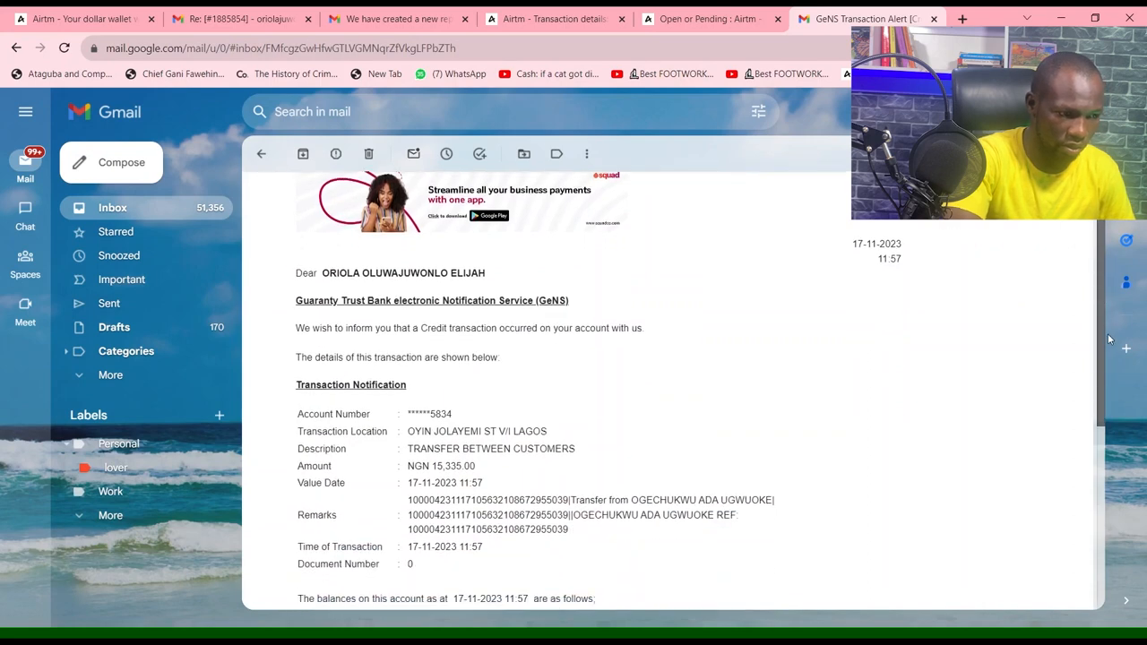
pyautogui.scroll(-3)
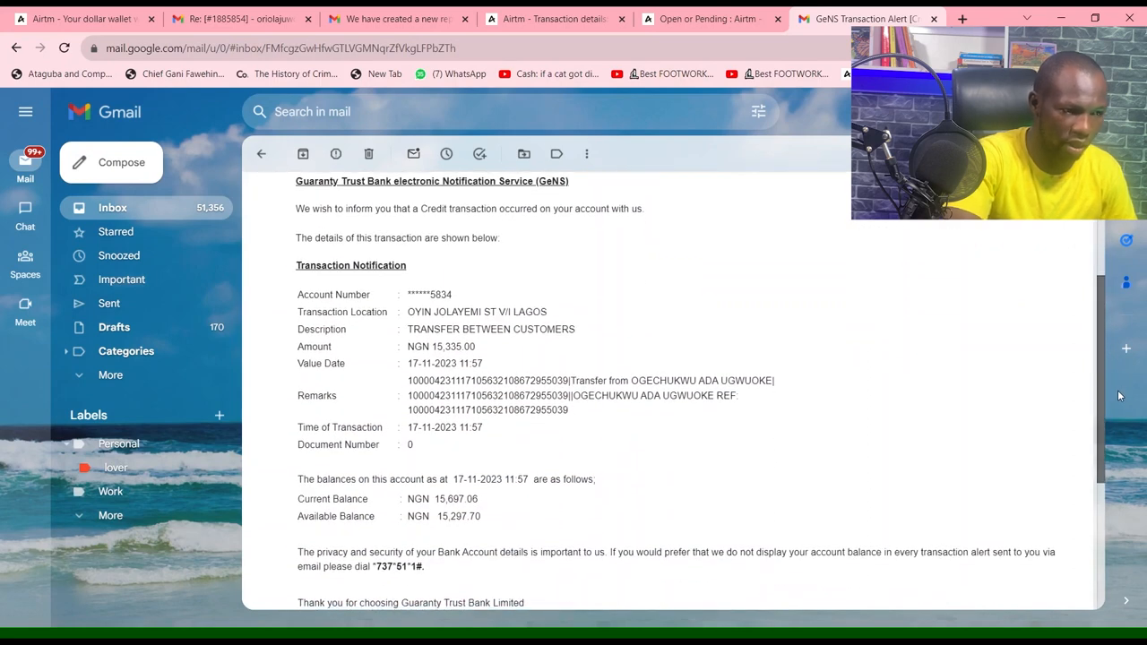
pyautogui.scroll(3)
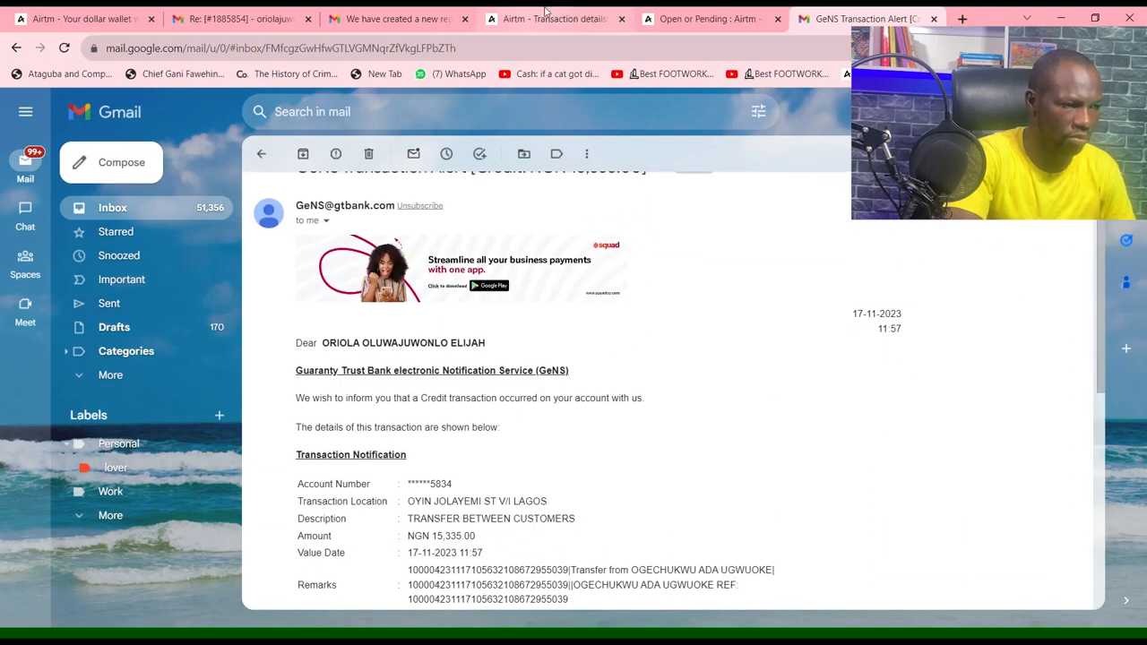
pyautogui.click(553, 19)
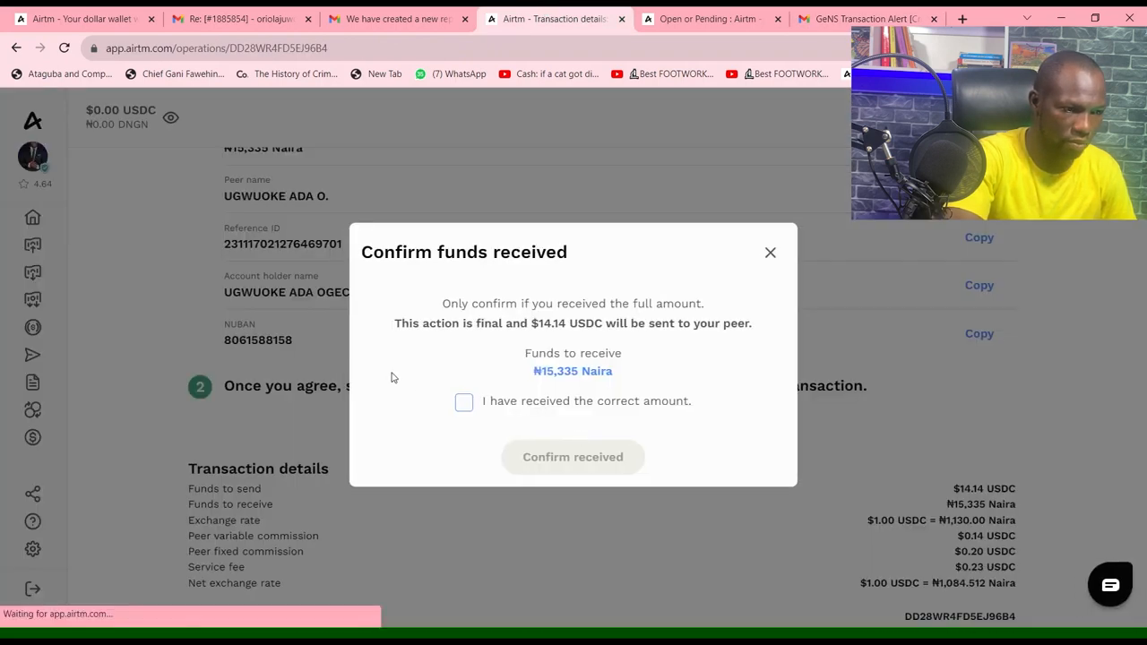
# Step: Confirm the correct ₦15,335 was received, releasing the USDC and completing the withdrawal
pyautogui.click(463, 402)
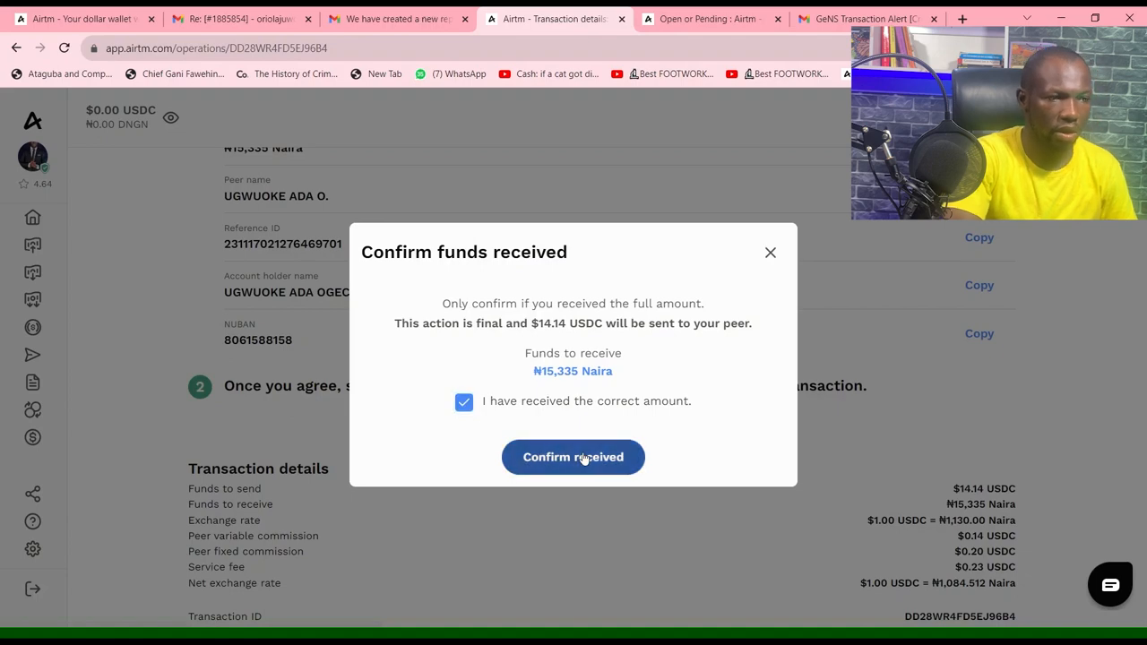
pyautogui.click(572, 457)
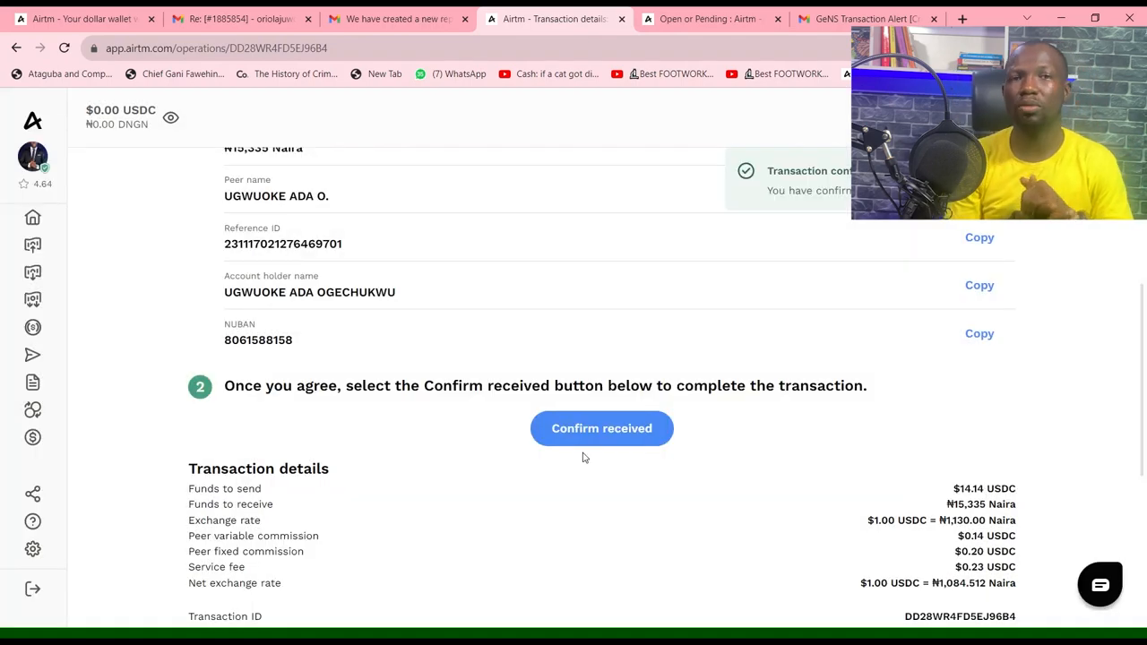
pyautogui.scroll(-3)
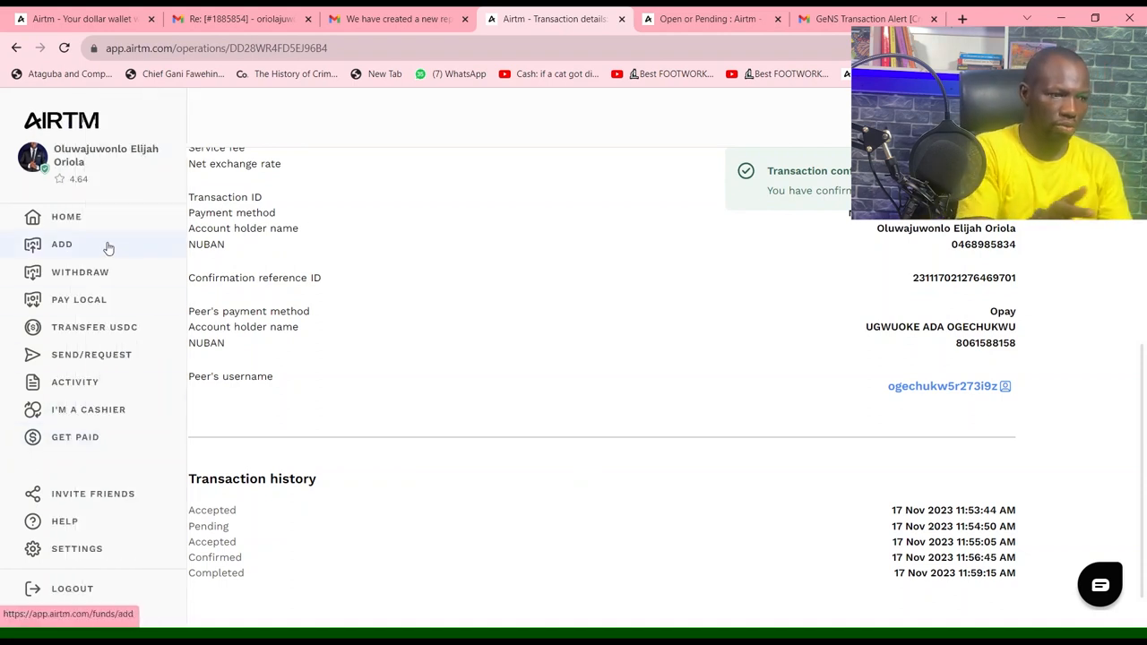
pyautogui.click(61, 243)
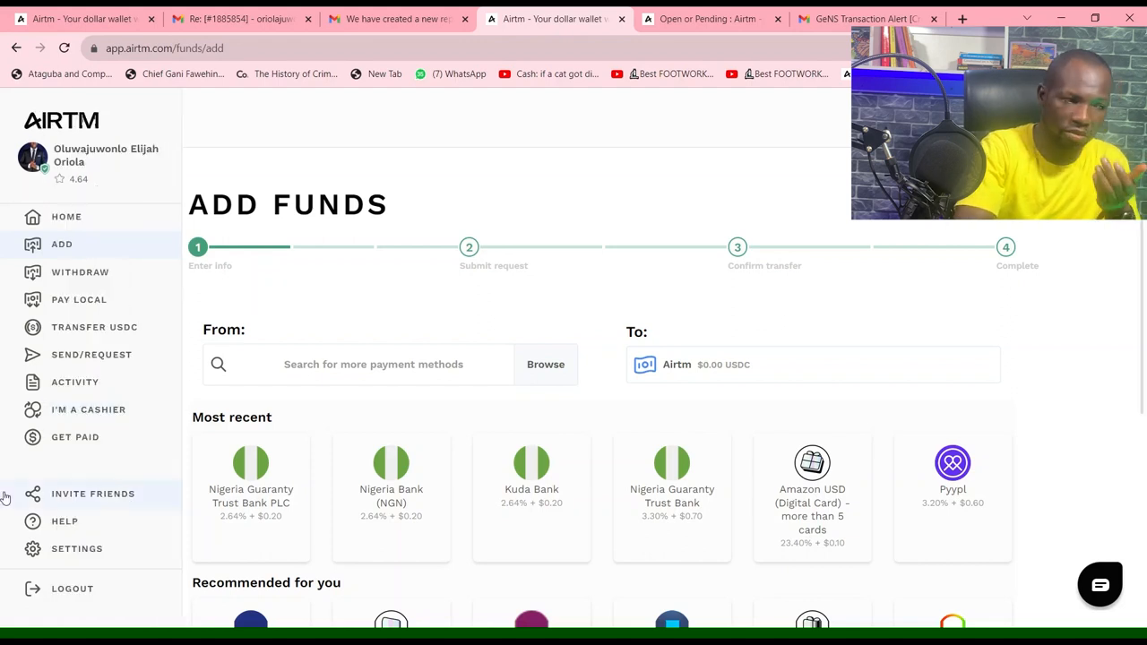
# Step: Search Activity by Name for 'scale ai' to list Scale AI, Inc. payments
pyautogui.click(72, 382)
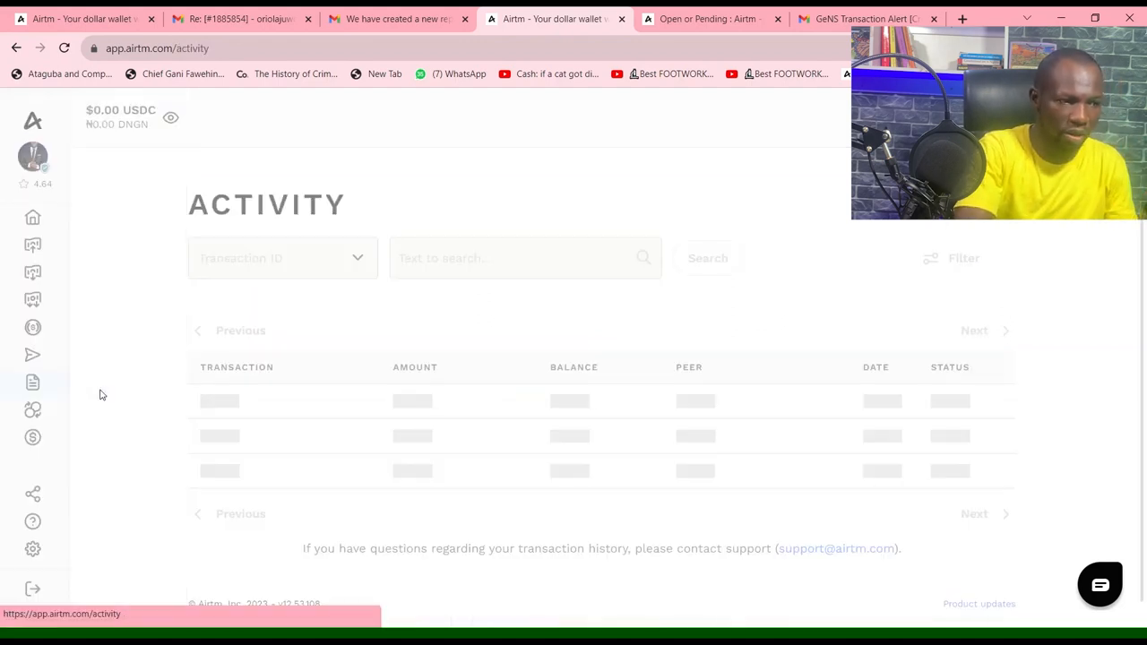
pyautogui.click(501, 258)
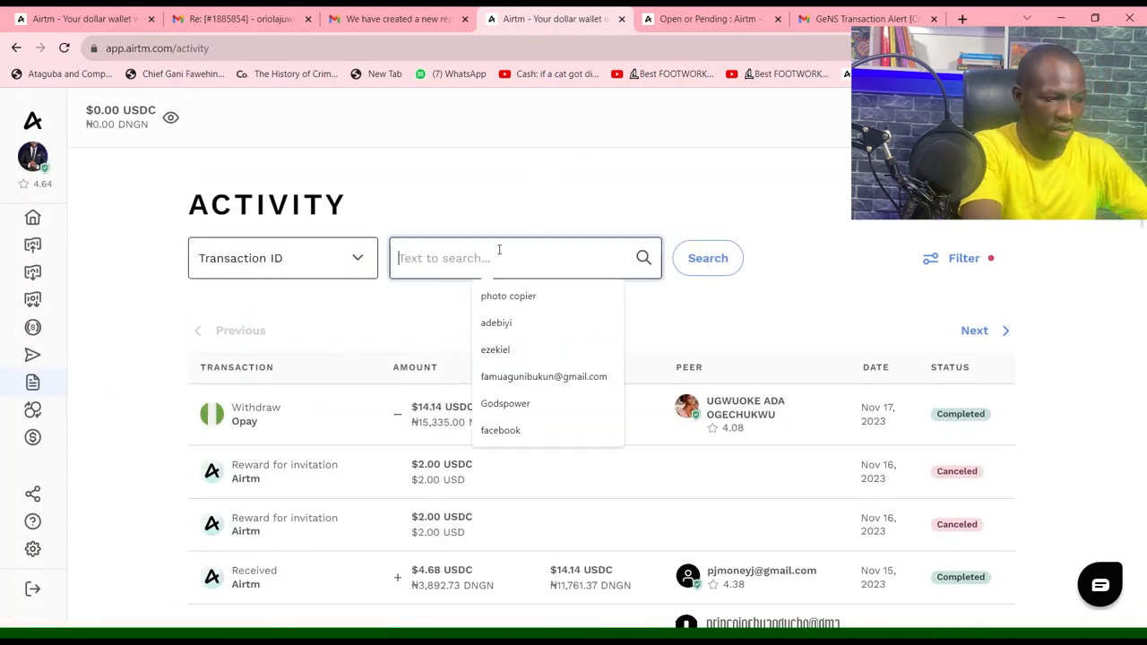
pyautogui.write('sc')
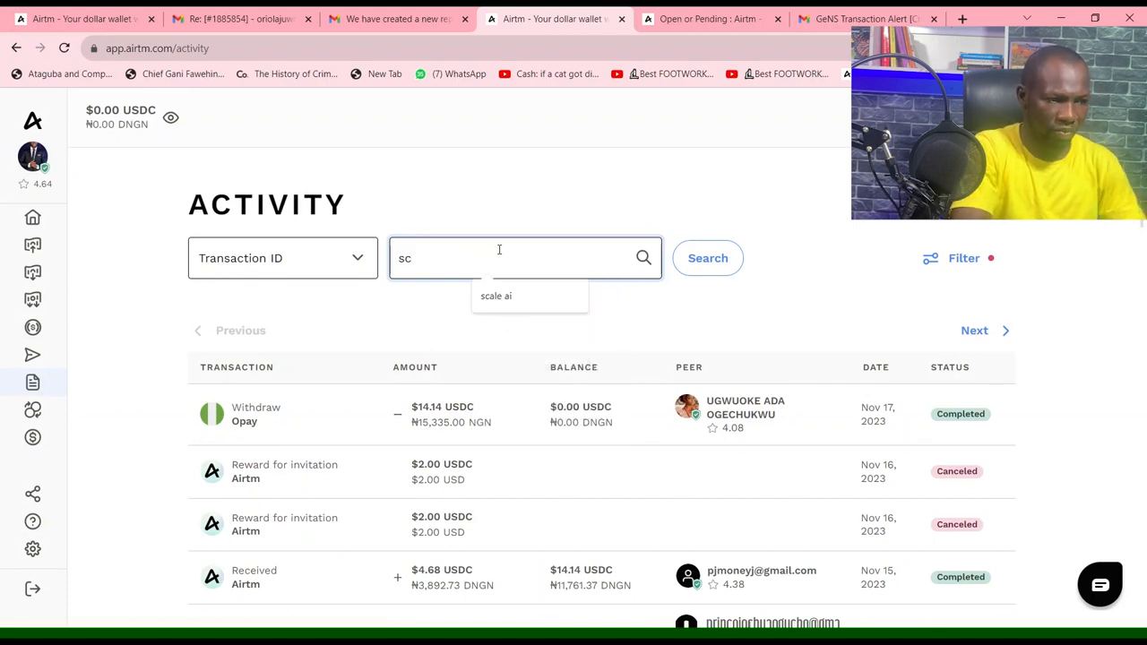
pyautogui.click(495, 296)
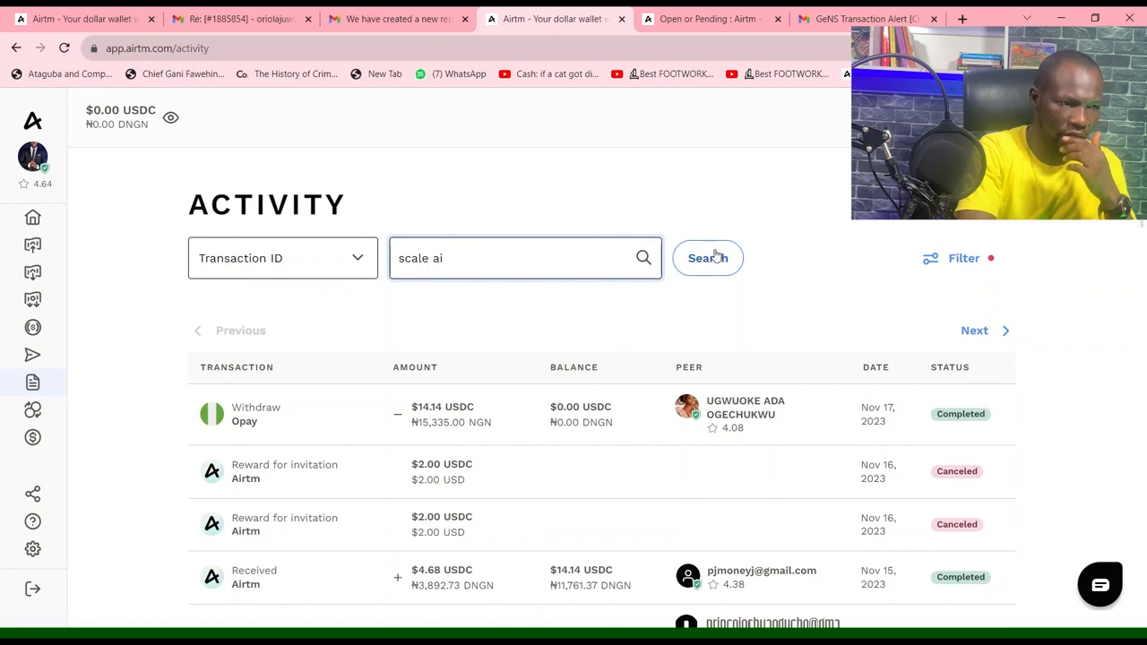
pyautogui.click(706, 258)
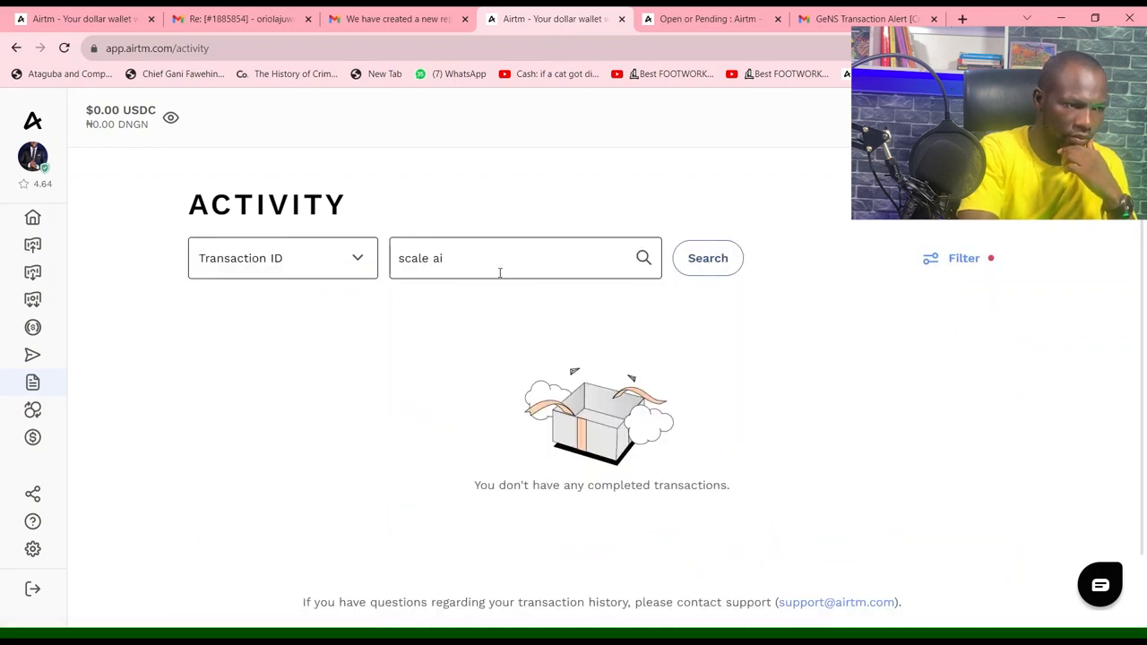
pyautogui.click(282, 258)
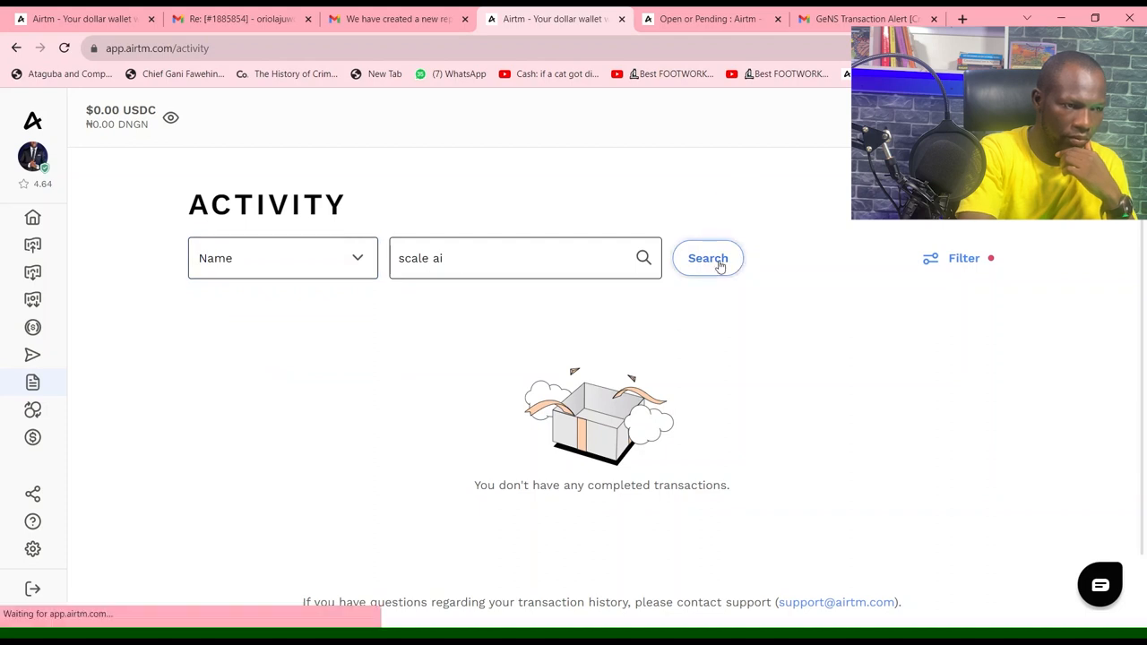
pyautogui.click(707, 258)
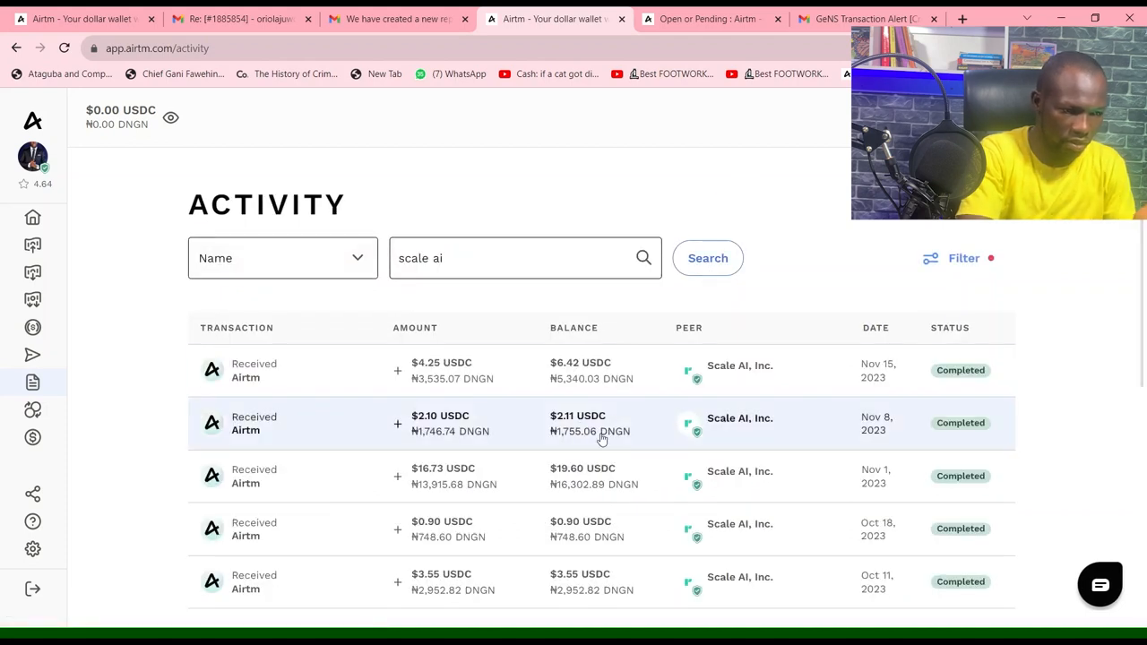
pyautogui.moveTo(779, 484)
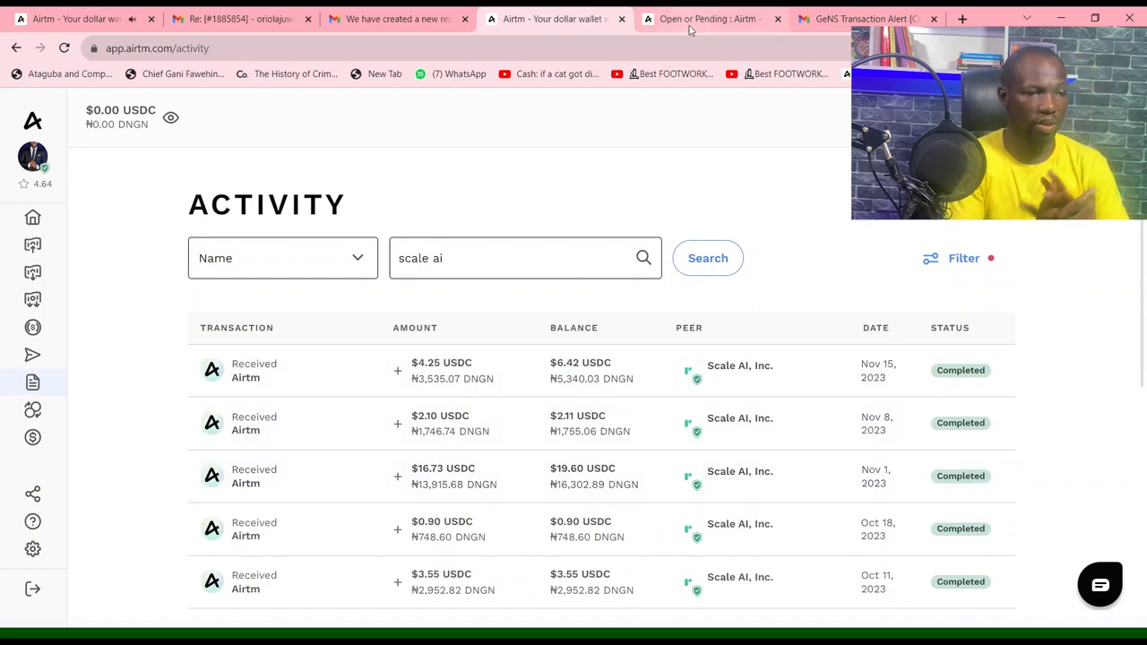
pyautogui.moveTo(707, 19)
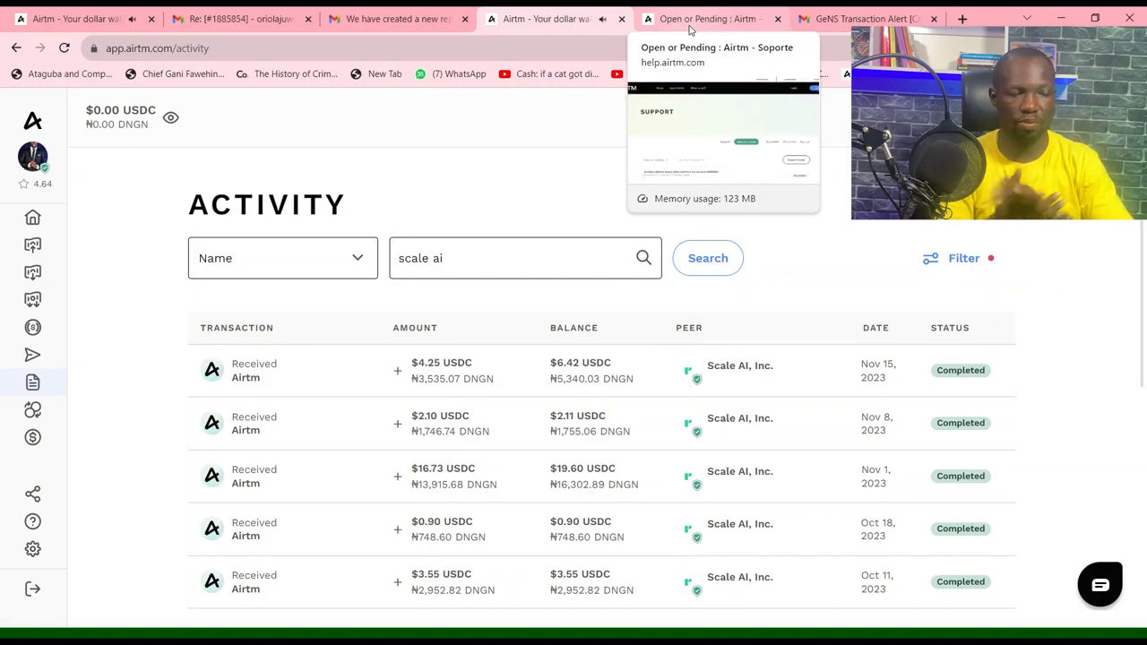